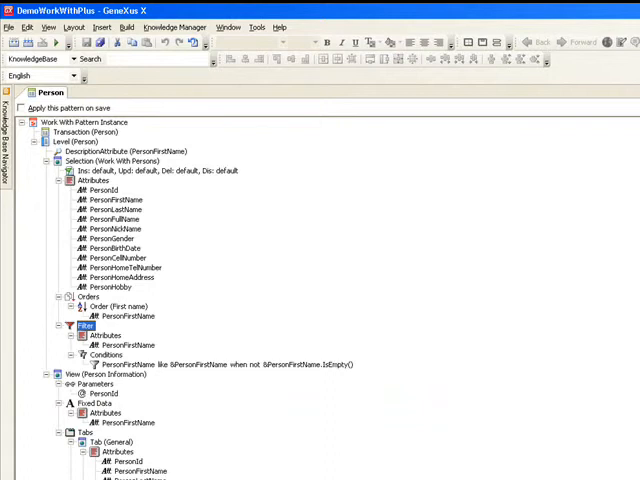
pyautogui.moveTo(290, 224)
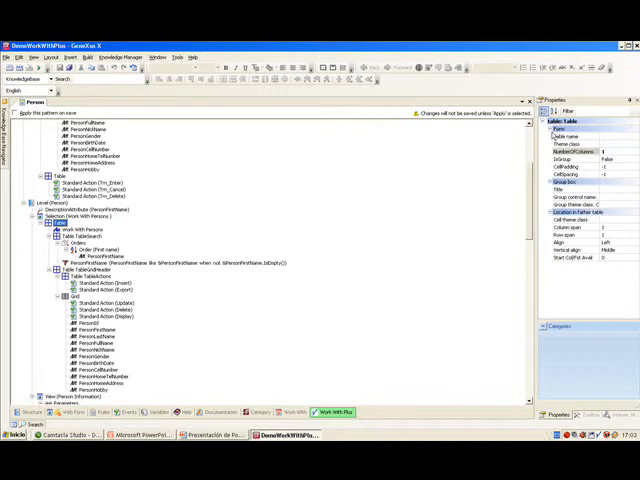
pyautogui.moveTo(516, 142)
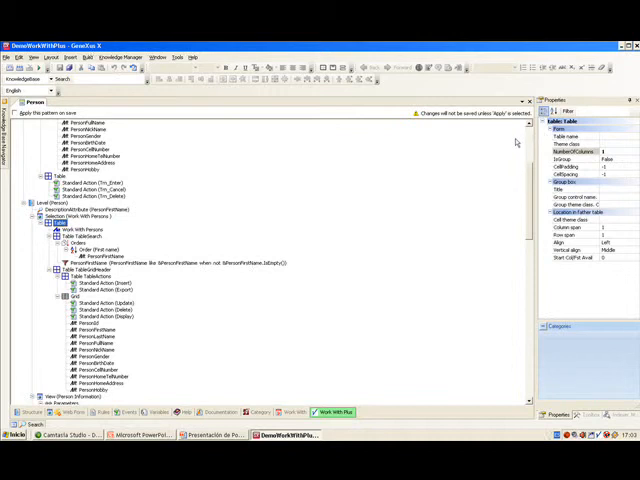
pyautogui.moveTo(136, 224)
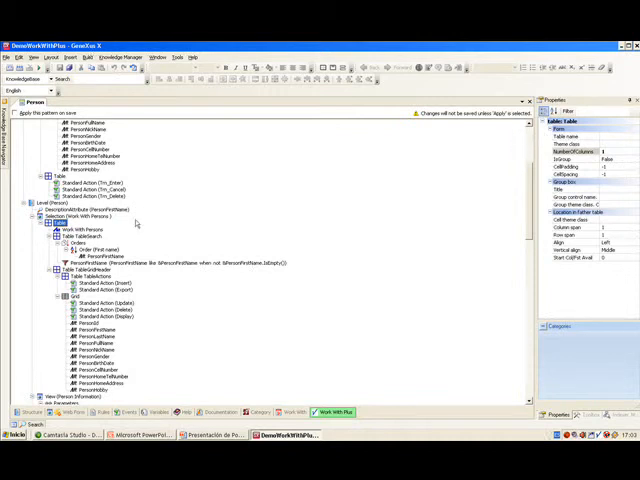
# Preview the Work With Persons selection form with its person grid, then close the preview
pyautogui.click(58, 220)
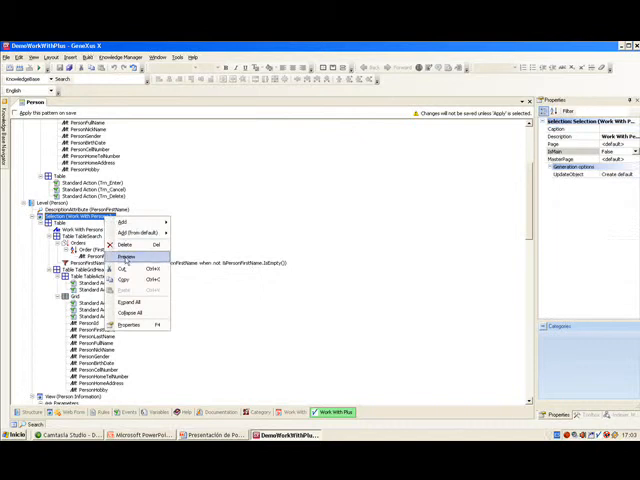
pyautogui.click(130, 256)
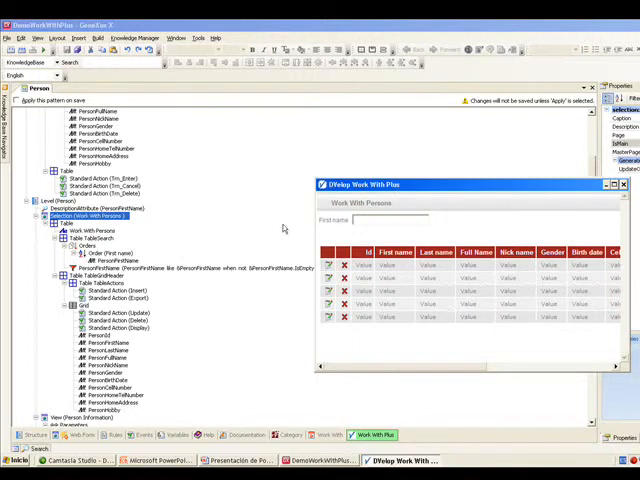
pyautogui.moveTo(378, 198)
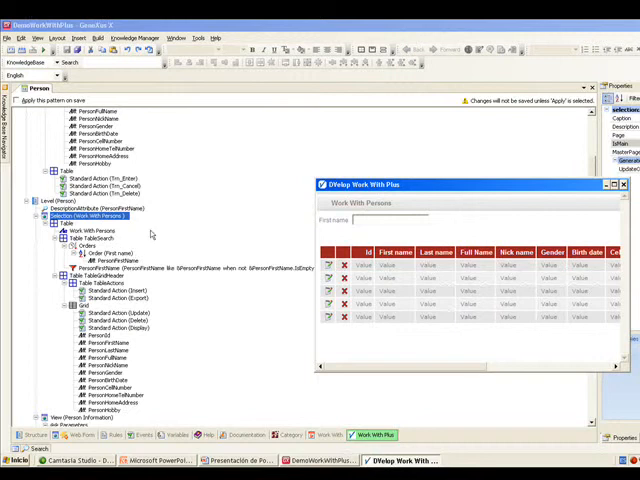
pyautogui.moveTo(320, 216)
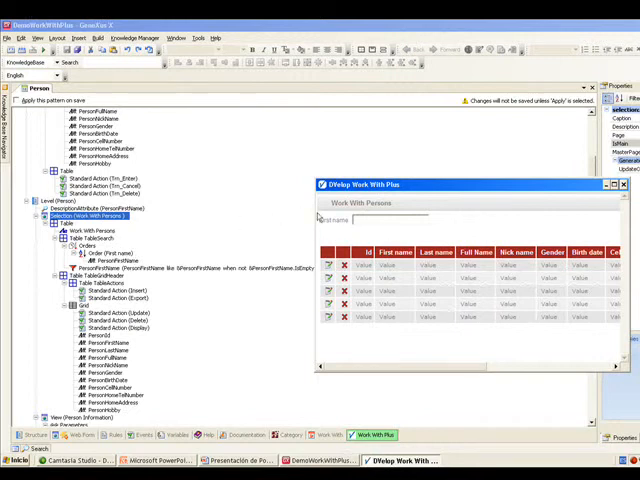
pyautogui.moveTo(48, 330)
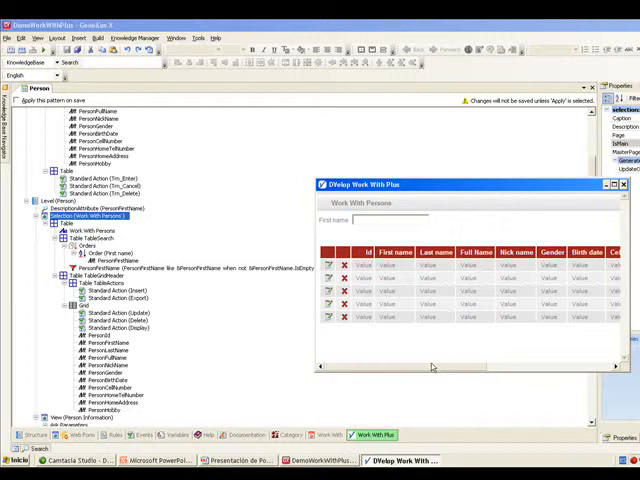
pyautogui.click(624, 184)
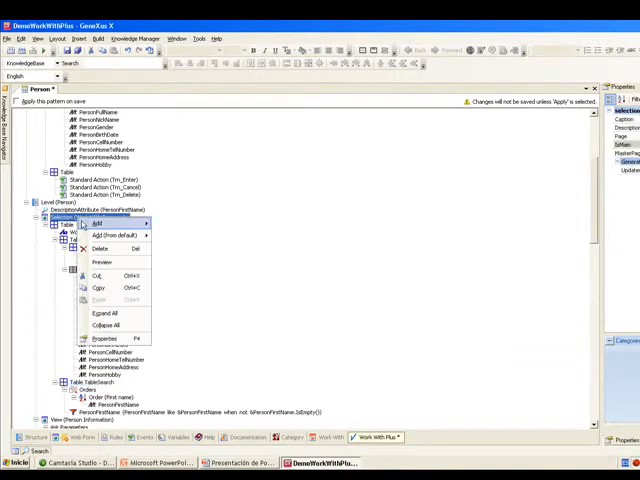
pyautogui.click(100, 262)
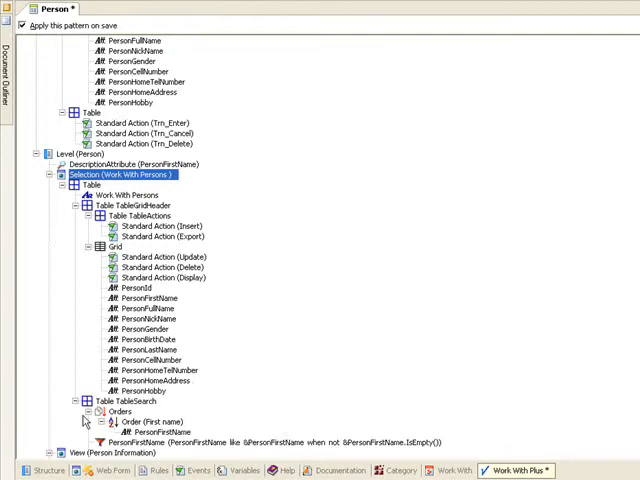
pyautogui.moveTo(136, 424)
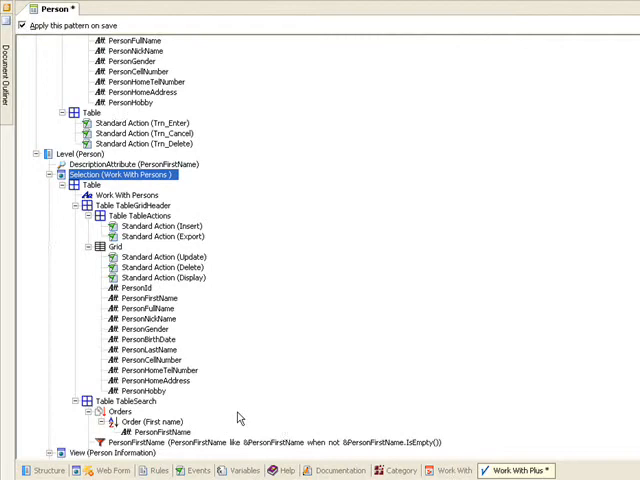
pyautogui.moveTo(374, 288)
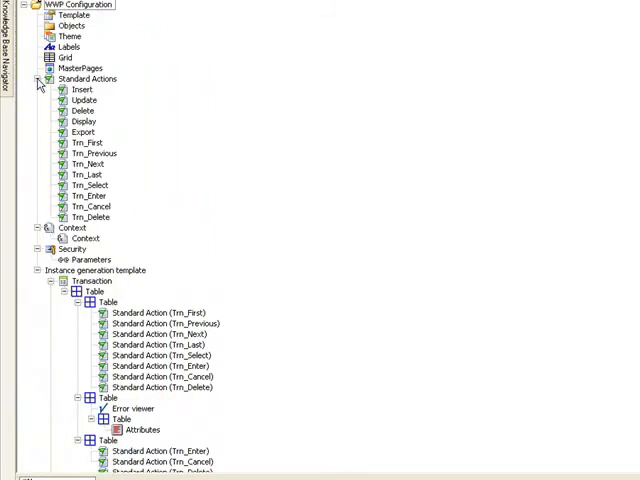
pyautogui.scroll(-3)
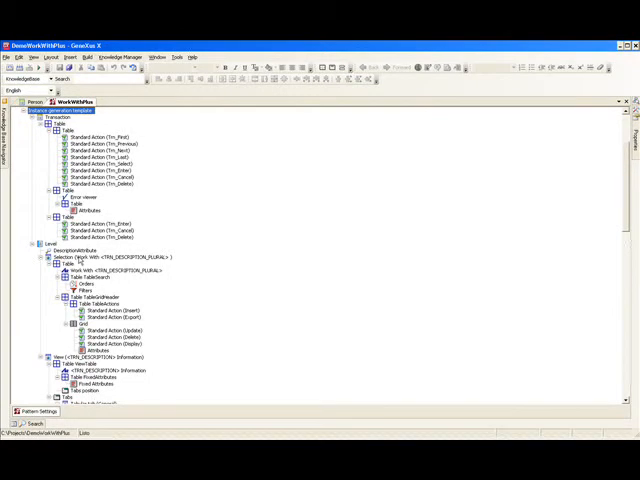
pyautogui.moveTo(212, 244)
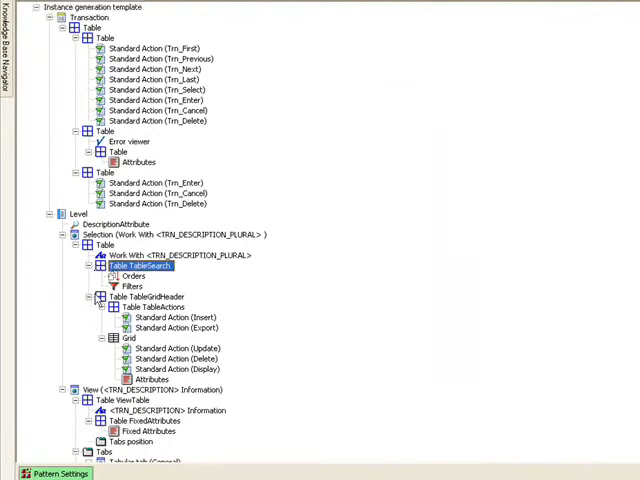
pyautogui.click(150, 296)
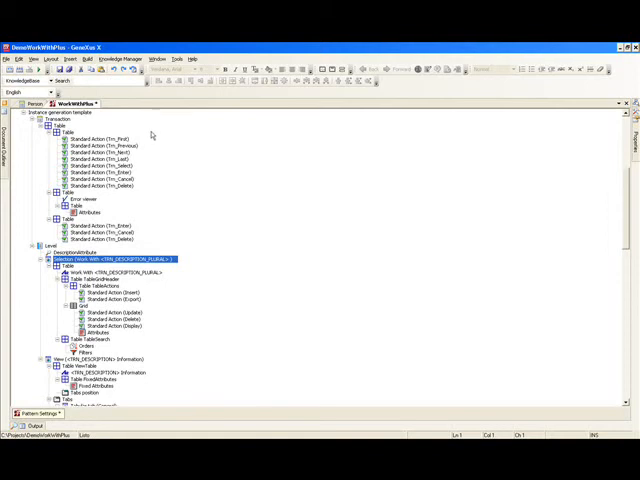
pyautogui.moveTo(152, 208)
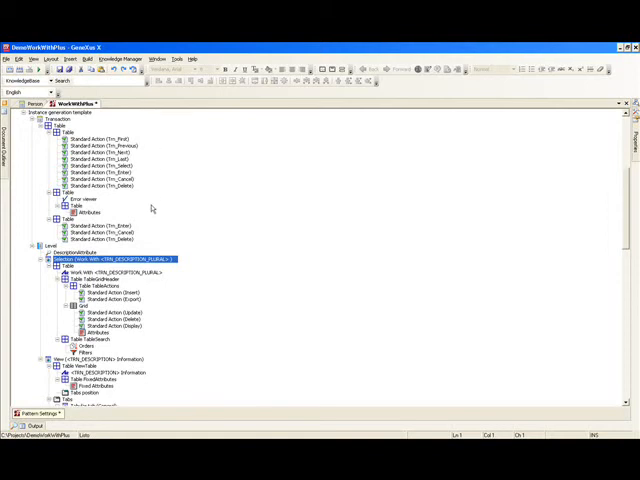
pyautogui.moveTo(148, 208)
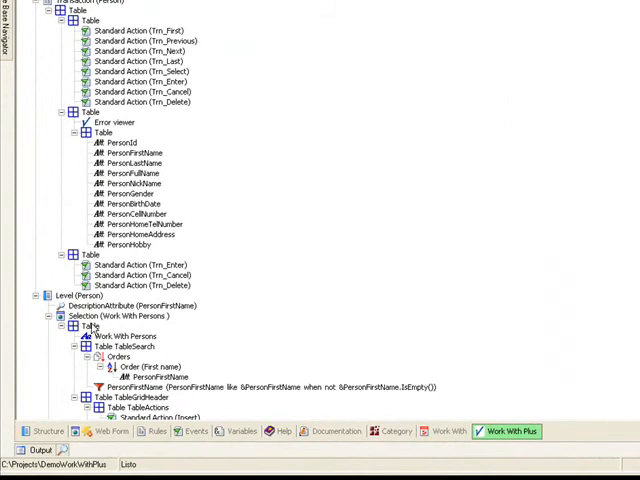
# Add a UserTable under the Table node of the Work With Persons selection
pyautogui.rightClick(90, 326)
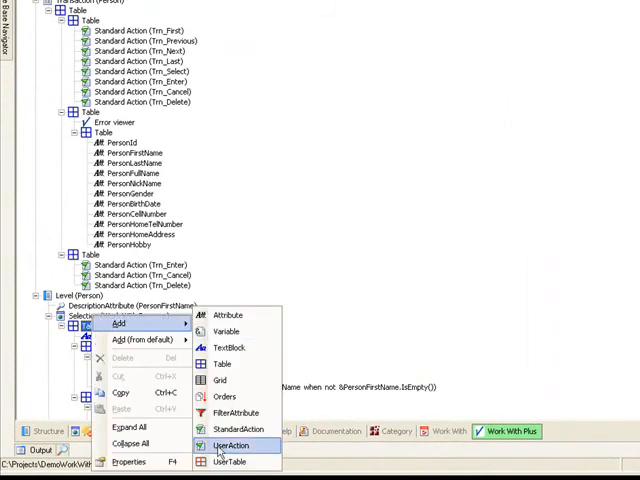
pyautogui.click(232, 460)
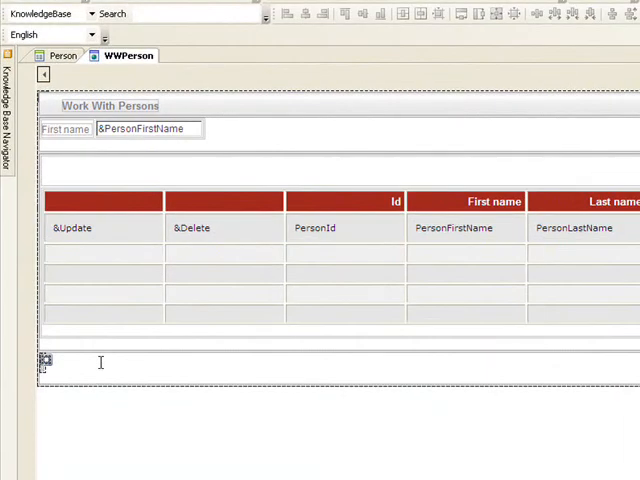
# Type 'Hello world' into the new empty table below the grid
pyautogui.write('Hello')
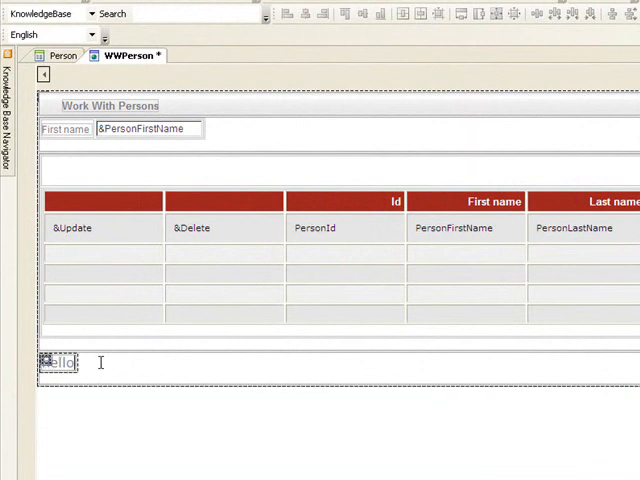
pyautogui.write('world')
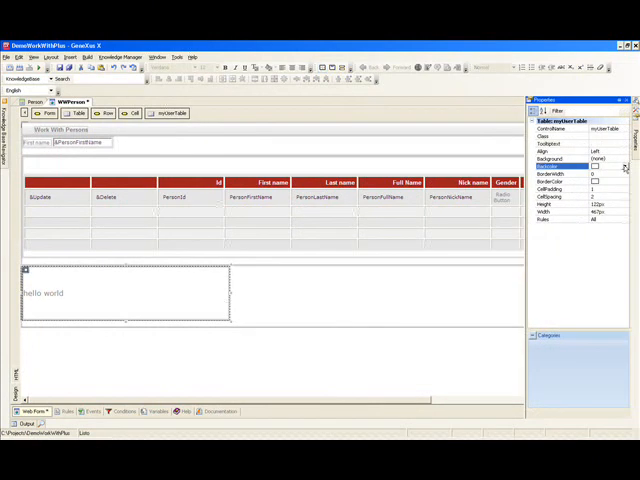
# Set the hello world table's background color to yellow in Properties
pyautogui.click(624, 158)
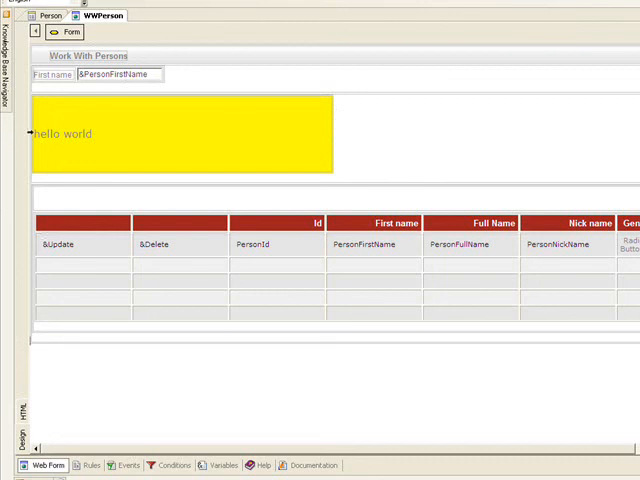
pyautogui.moveTo(102, 132)
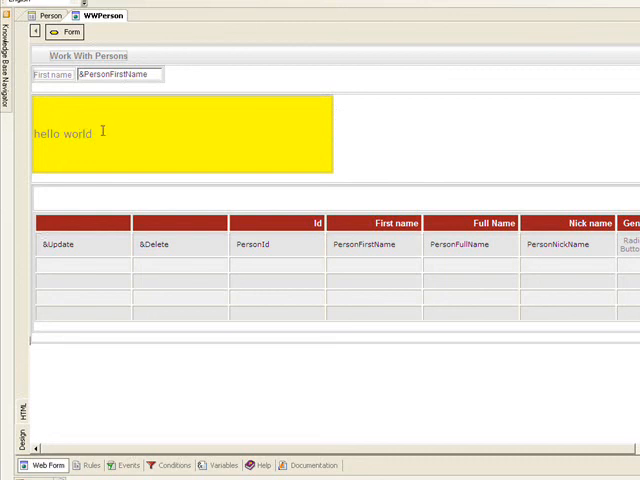
pyautogui.moveTo(118, 130)
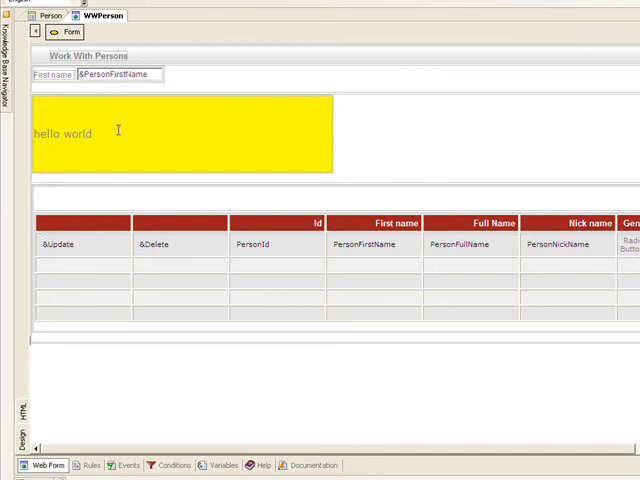
pyautogui.click(68, 32)
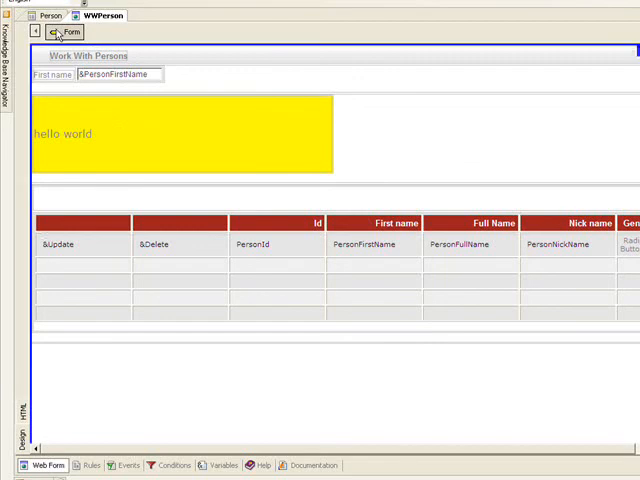